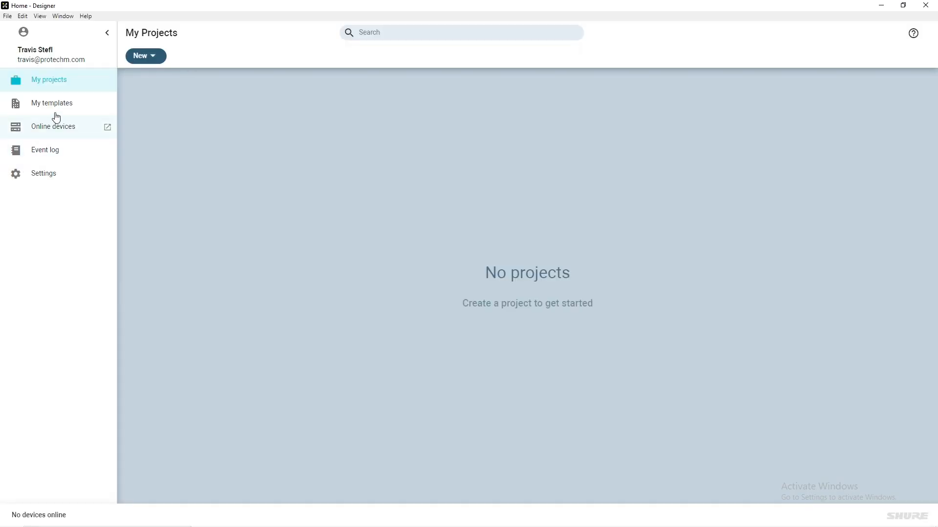
Create a new project named Pro Tech Marketing with description HQ
left_click(141, 56)
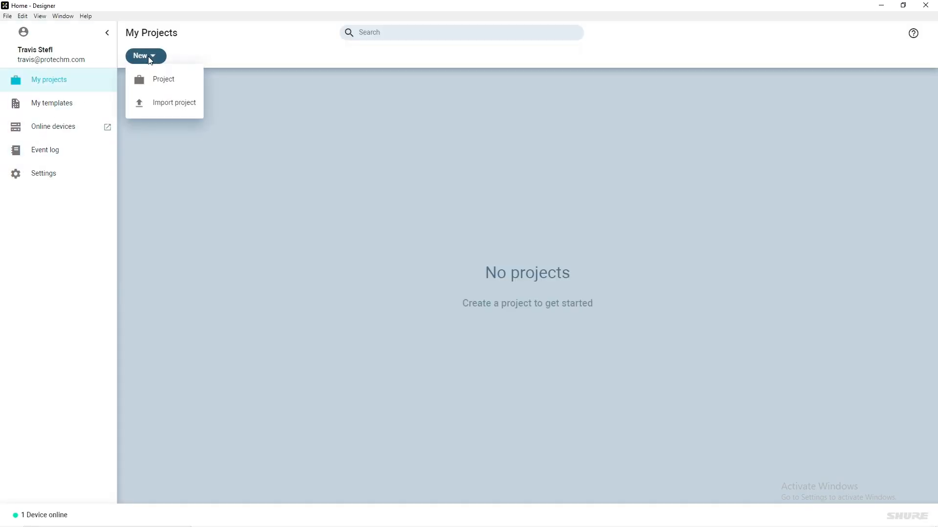
left_click(163, 79)
type("HQ")
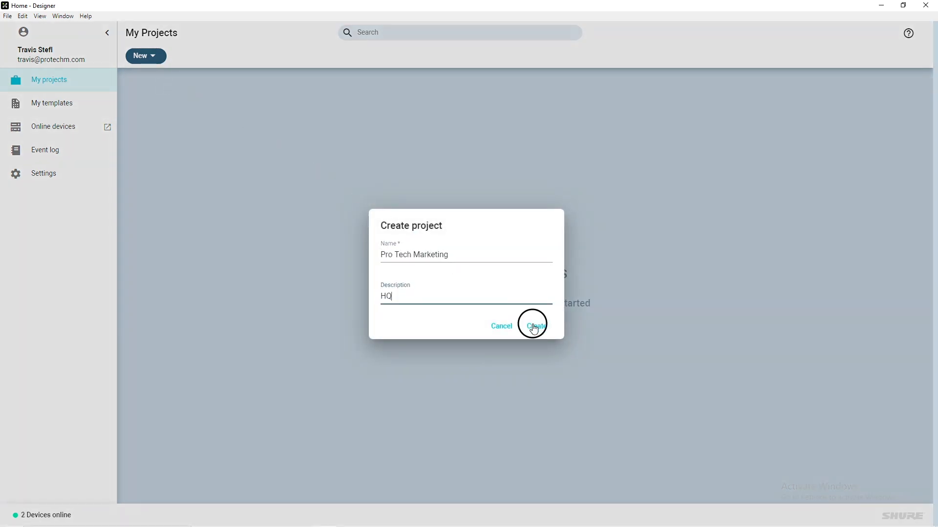
left_click(534, 326)
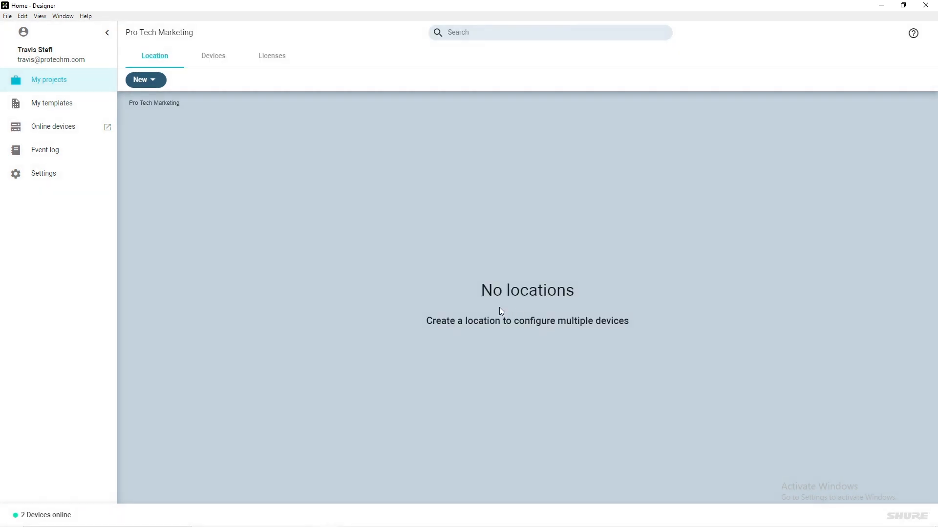
mouse_move(173, 65)
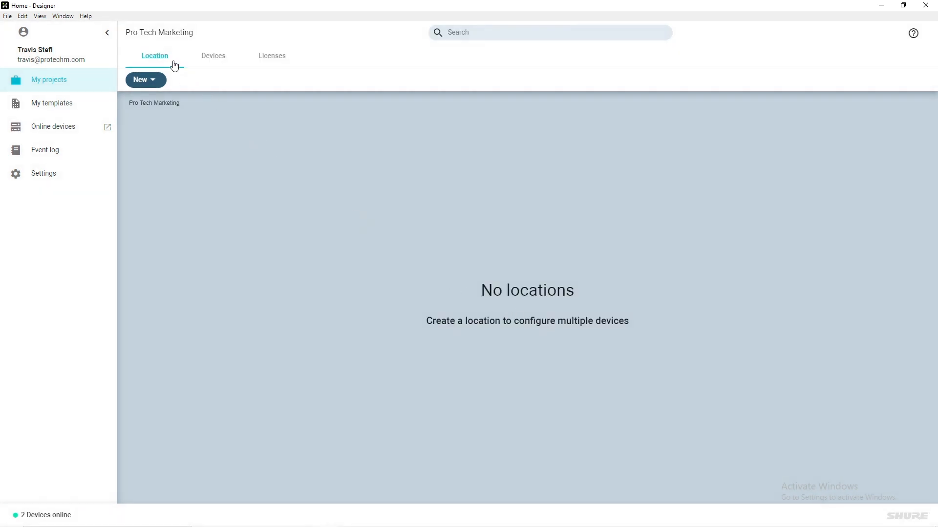
Create a location named Small Conference Room in the project
left_click(144, 79)
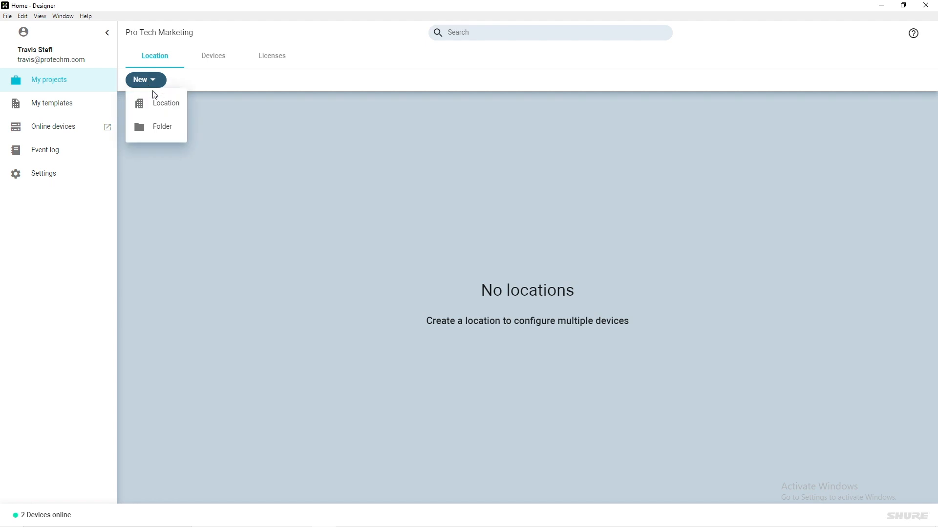
left_click(166, 102)
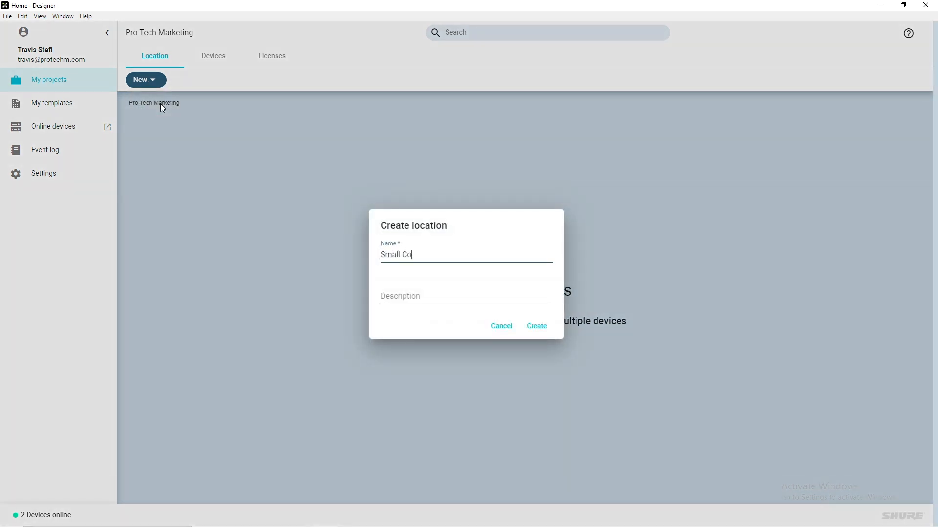
type("nference Room")
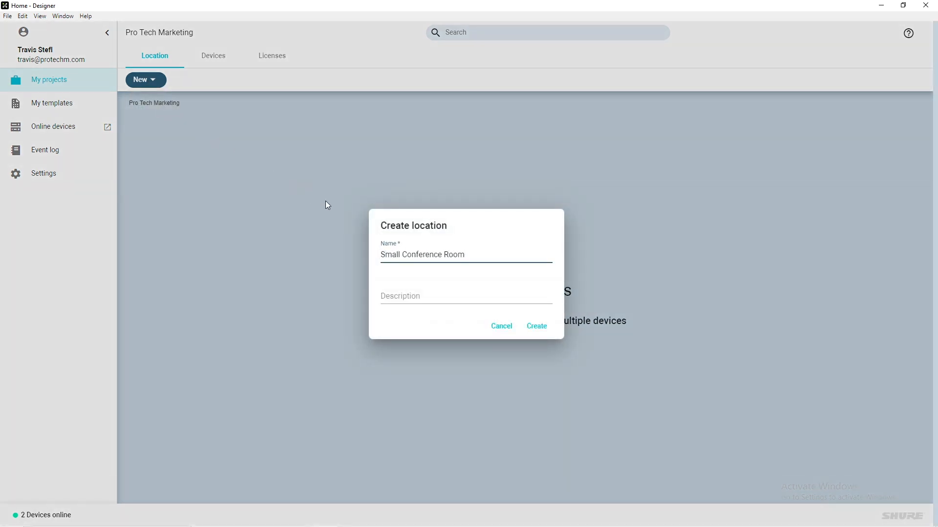
left_click(537, 327)
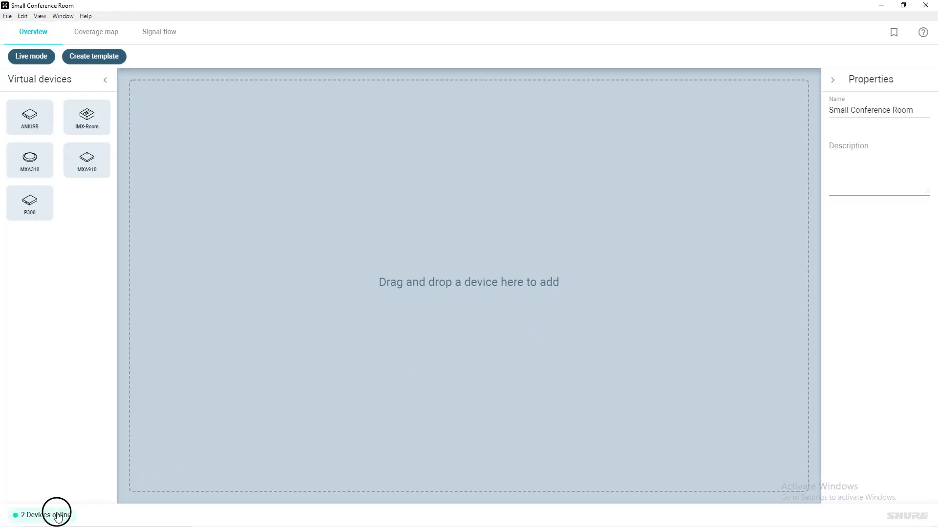
Initialize the detected ANIUSB-508309 and MXA910-5012e4 network devices, then close the Online devices list
left_click(42, 515)
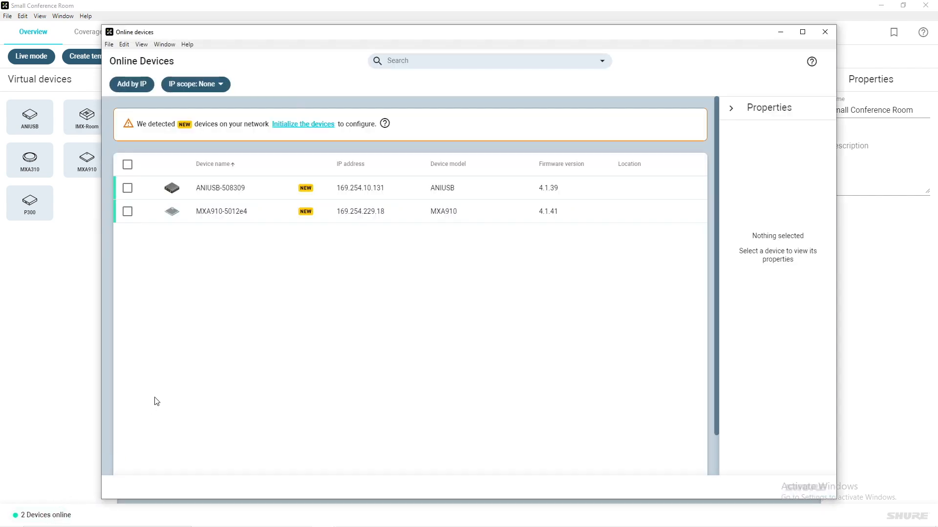
mouse_move(306, 211)
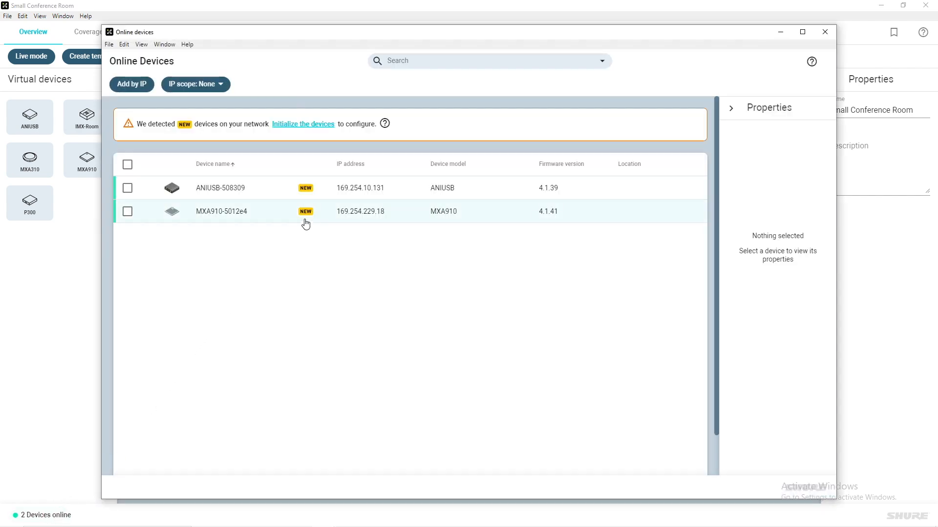
mouse_move(309, 153)
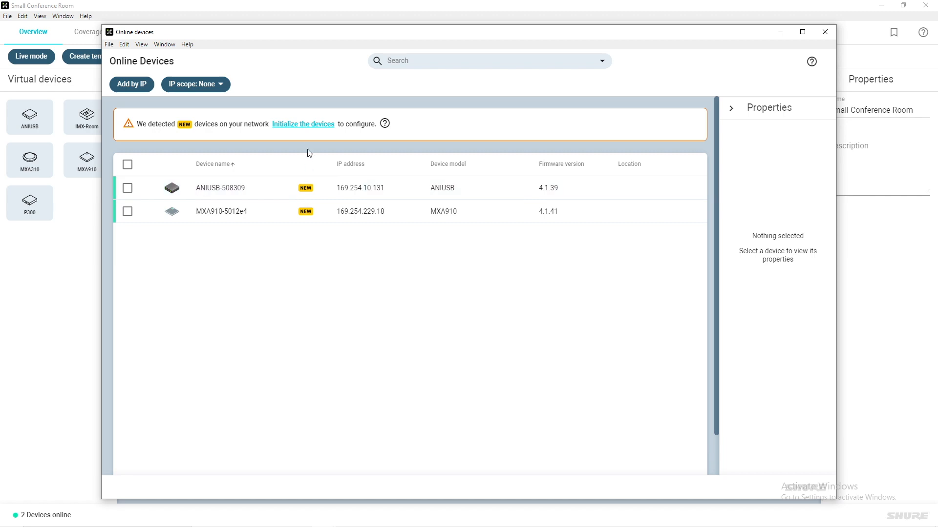
left_click(302, 124)
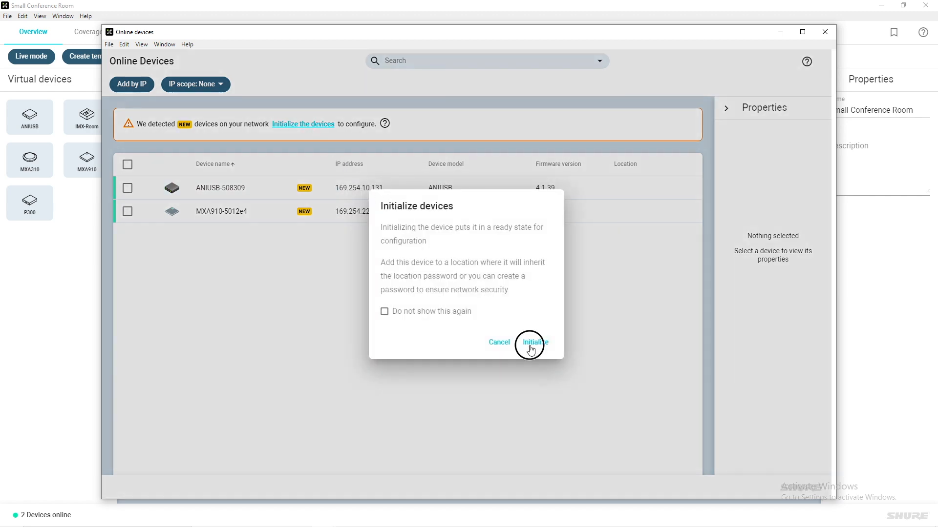
left_click(534, 342)
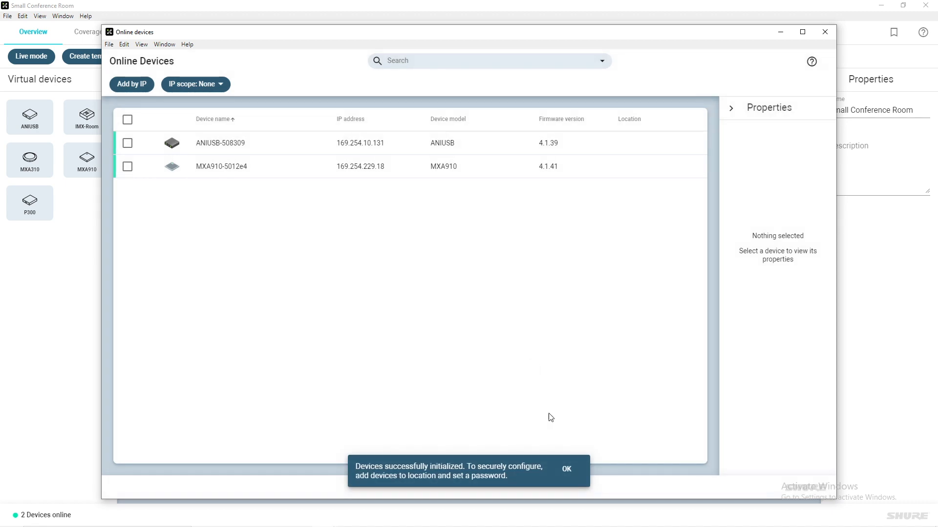
left_click(565, 469)
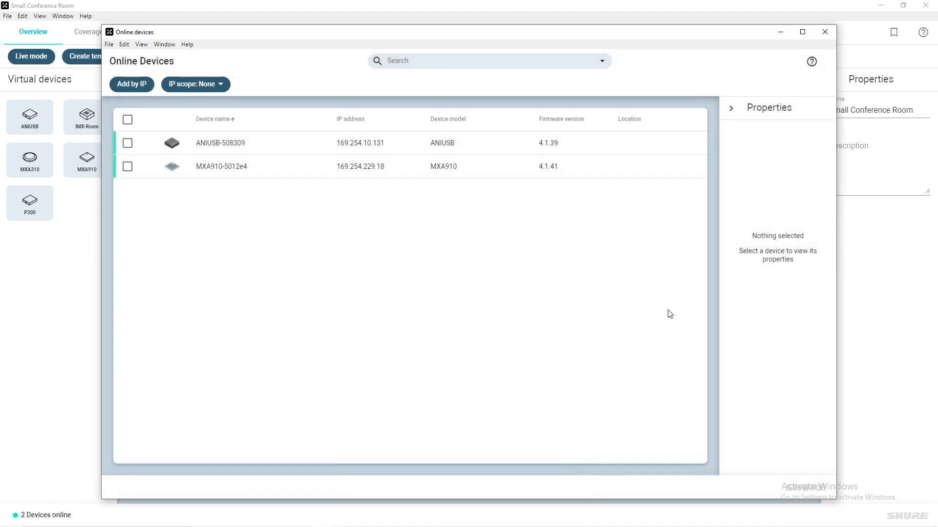
left_click(824, 32)
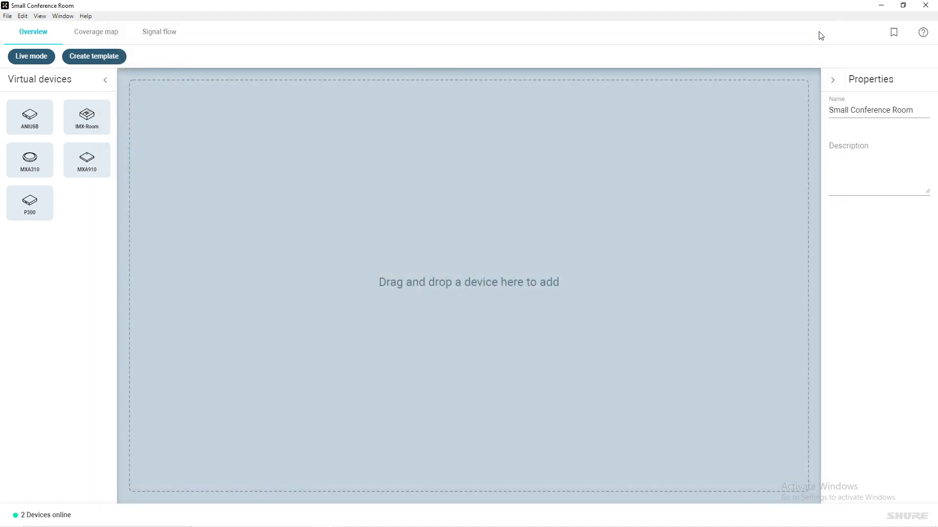
mouse_move(100, 61)
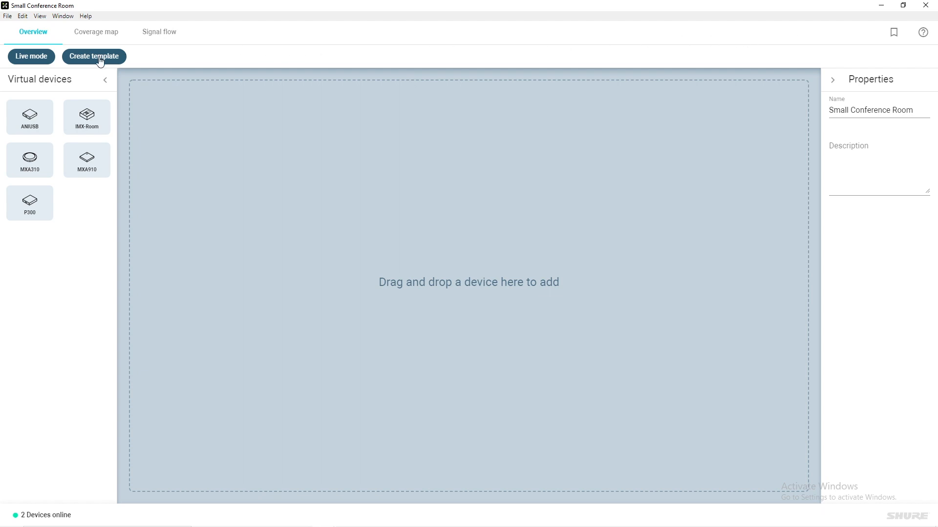
Switch Small Conference Room to live mode so the ANIUSB and MXA910 associate and sync
left_click(31, 57)
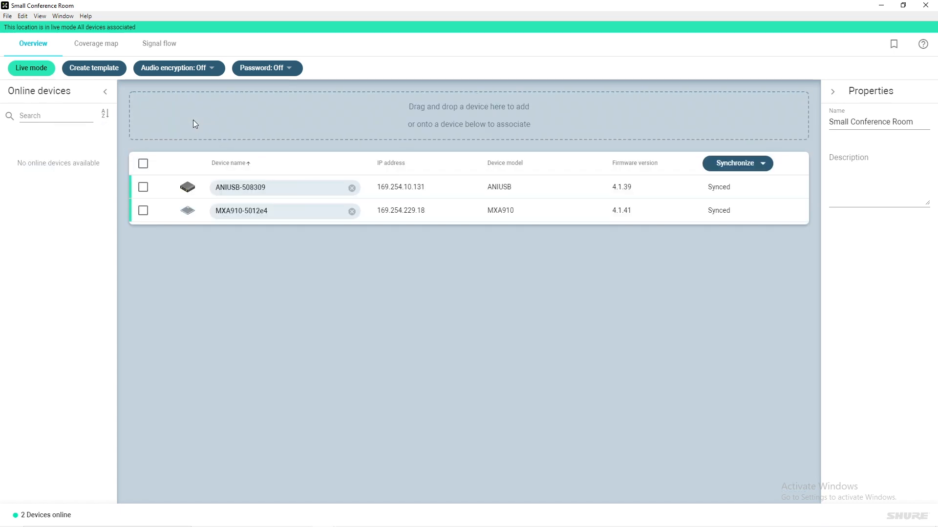
mouse_move(159, 43)
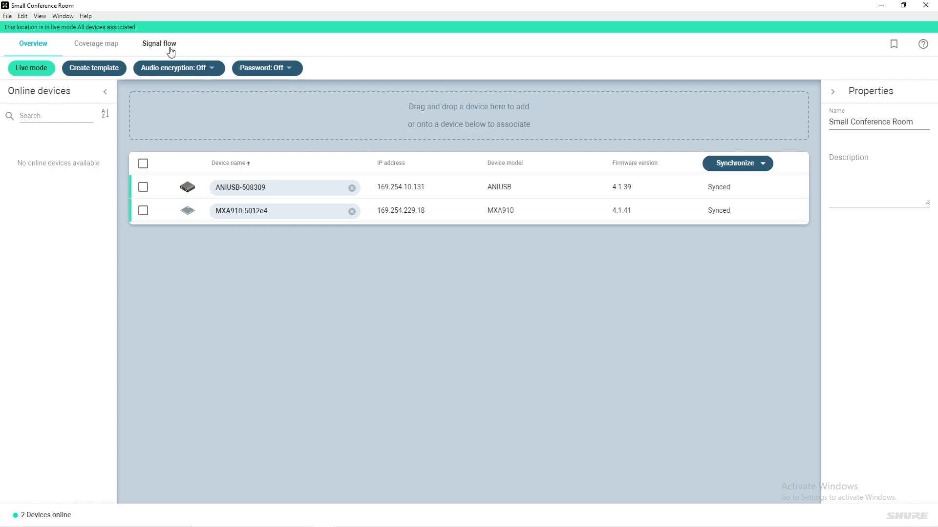
Show the location's signal flow with the MXA910 and ANIUSB blocks, nothing selected
left_click(159, 43)
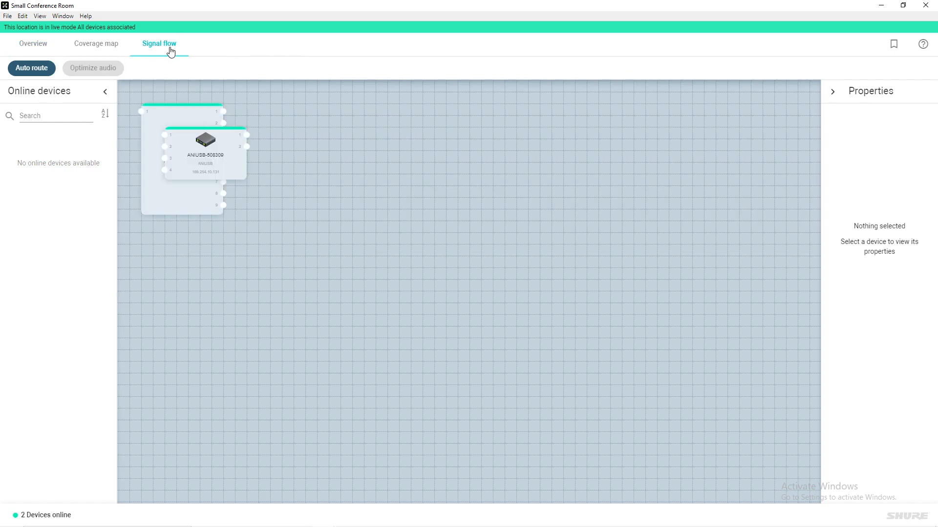
mouse_move(206, 148)
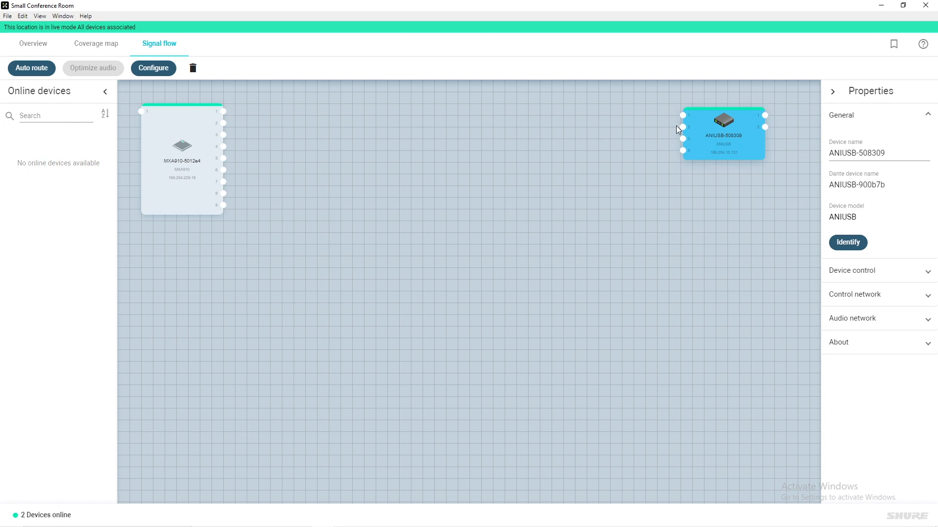
left_click(419, 299)
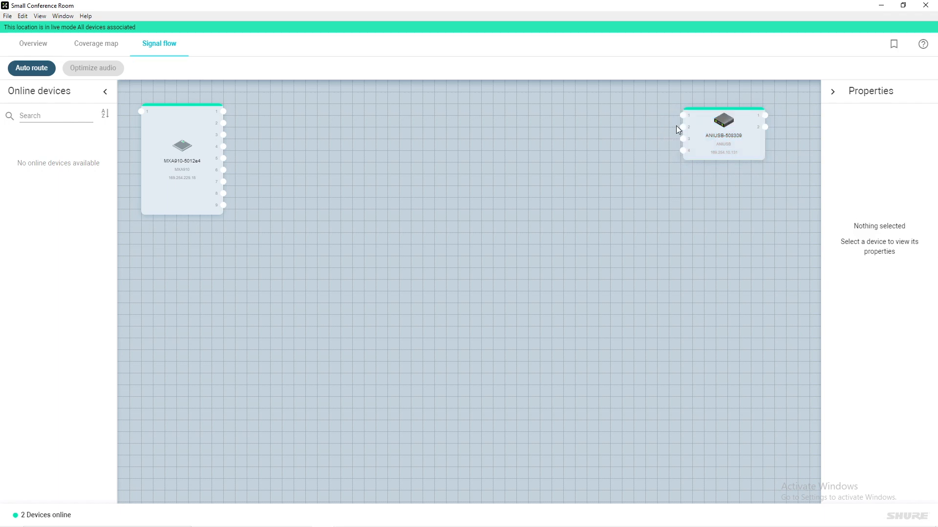
mouse_move(236, 202)
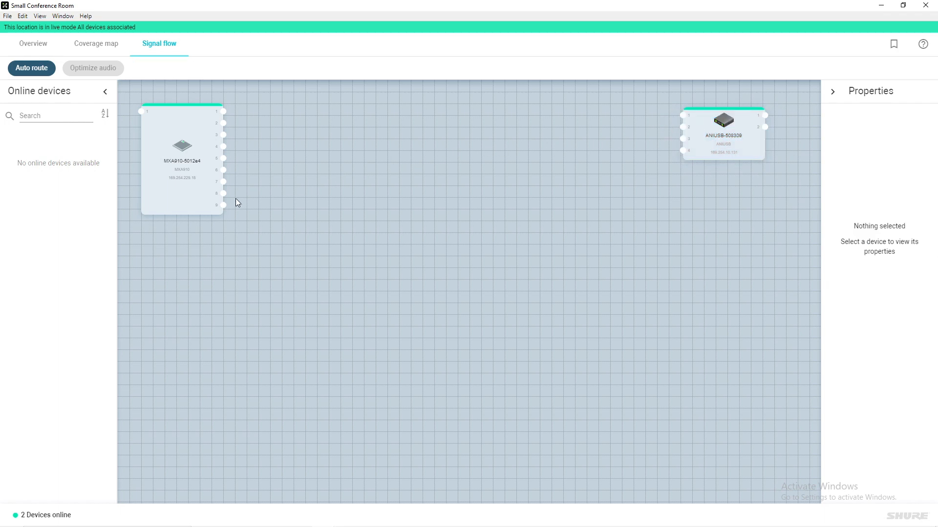
mouse_move(223, 204)
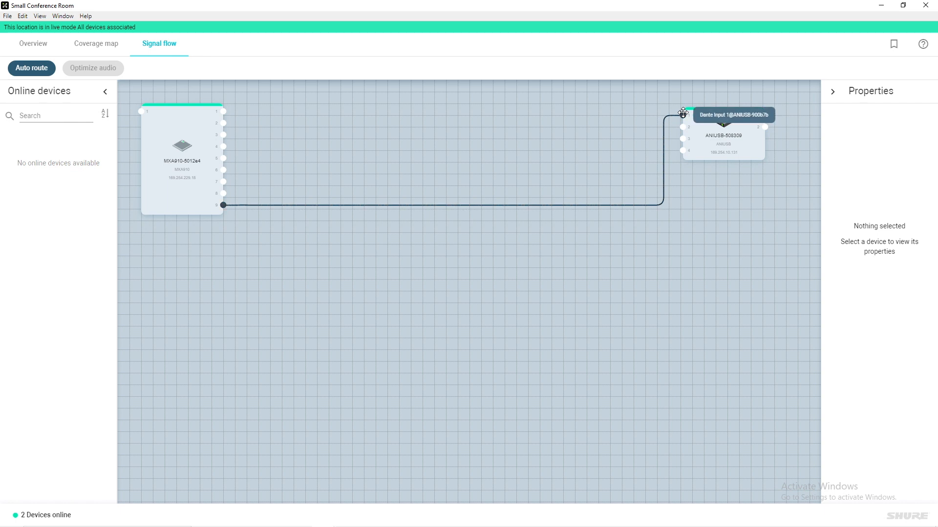
mouse_move(678, 115)
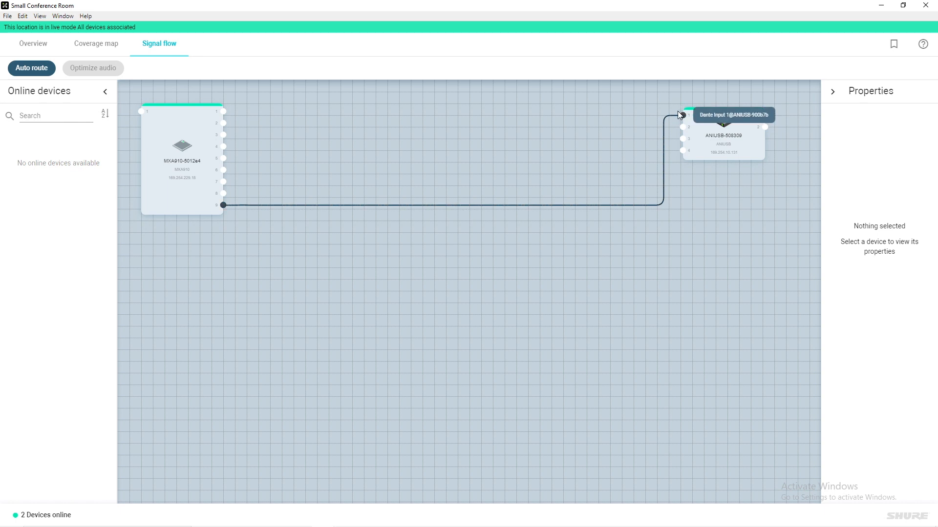
mouse_move(675, 113)
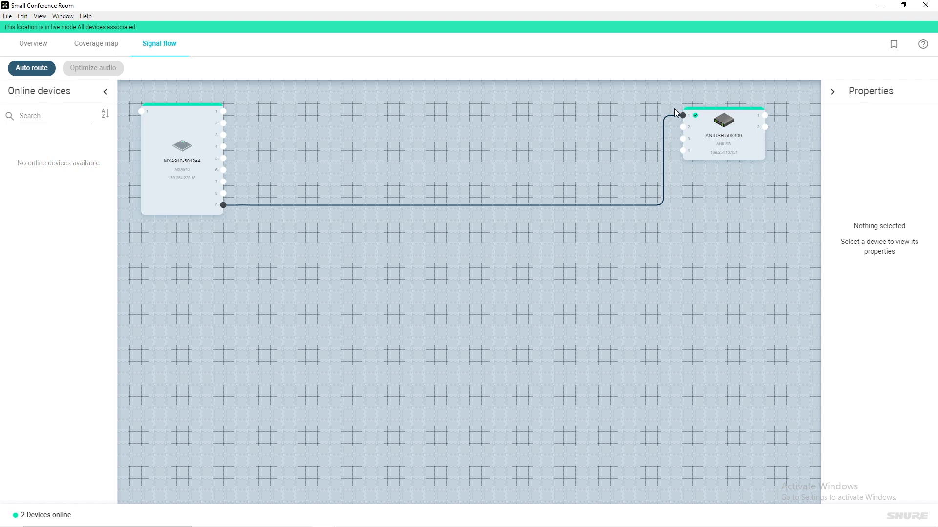
mouse_move(749, 113)
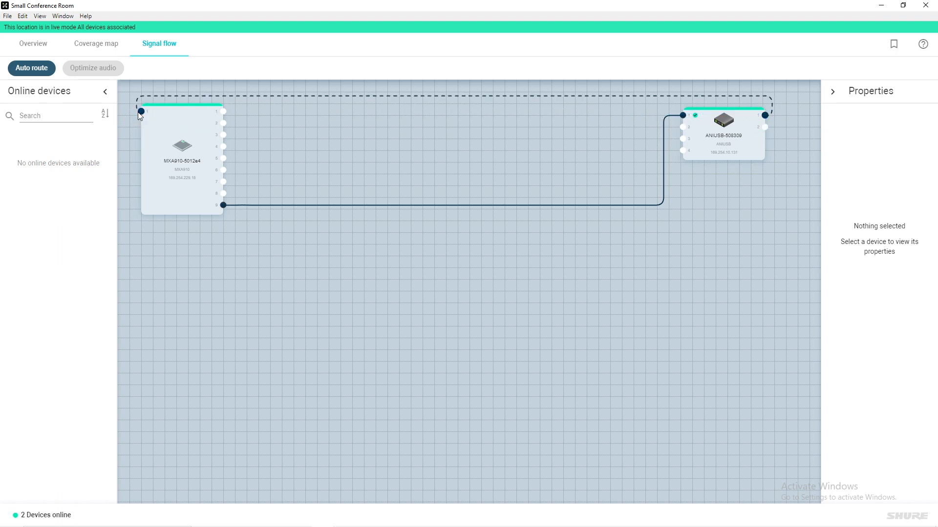
mouse_move(140, 112)
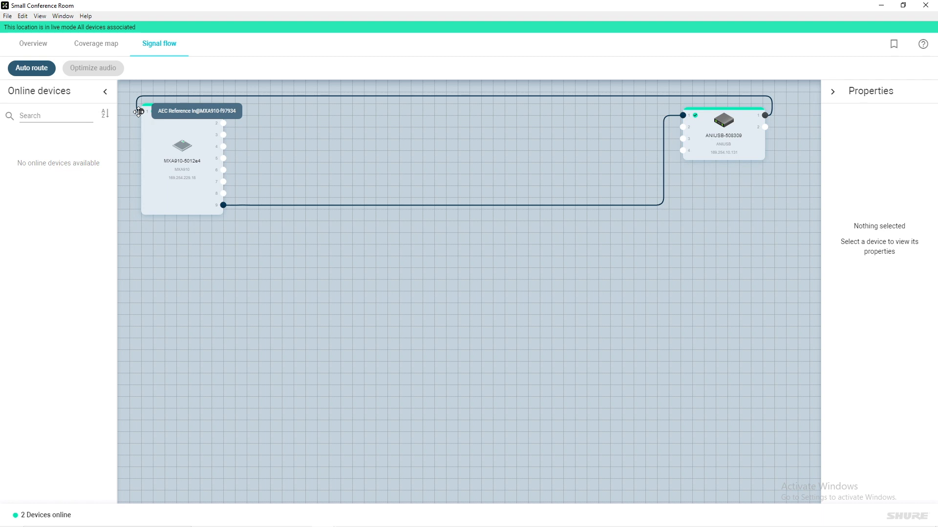
mouse_move(578, 129)
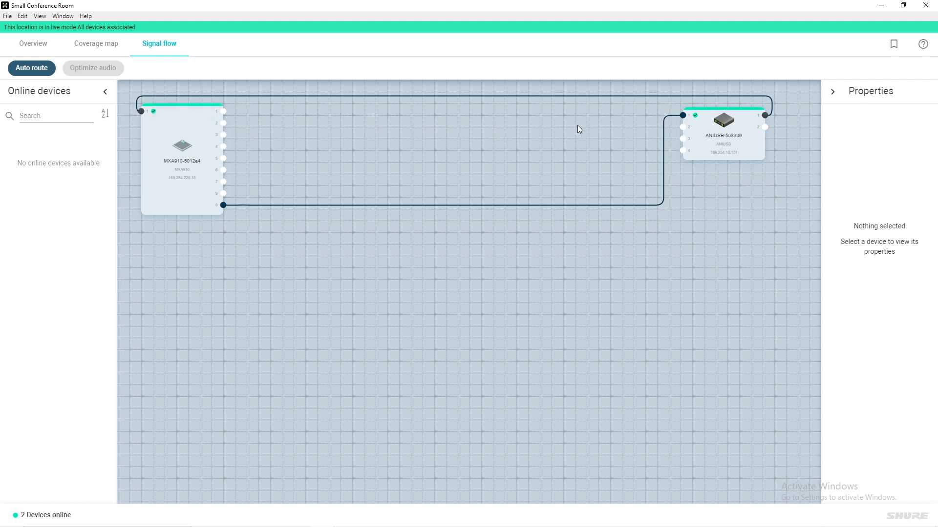
In the ANIUSB matrix mixer, route USB Input to Dante Output 1 and return to the signal flow
left_click(721, 132)
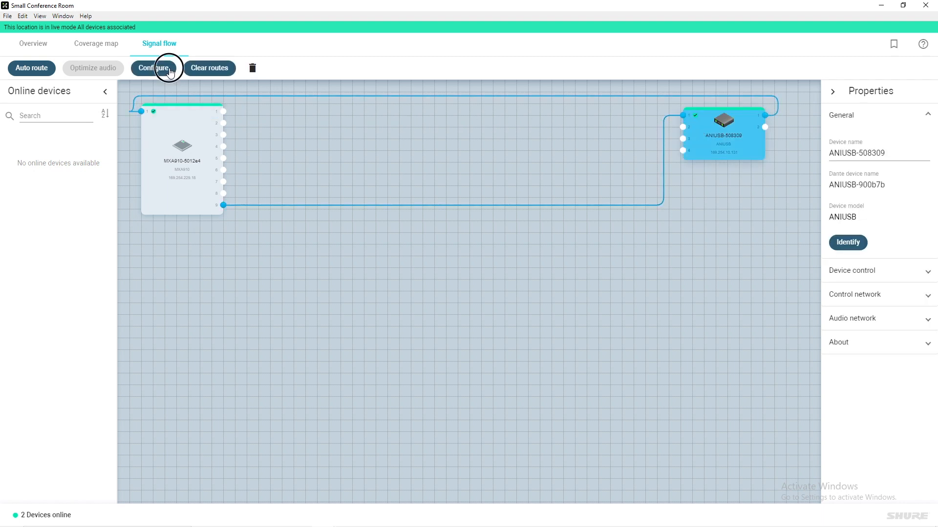
left_click(154, 67)
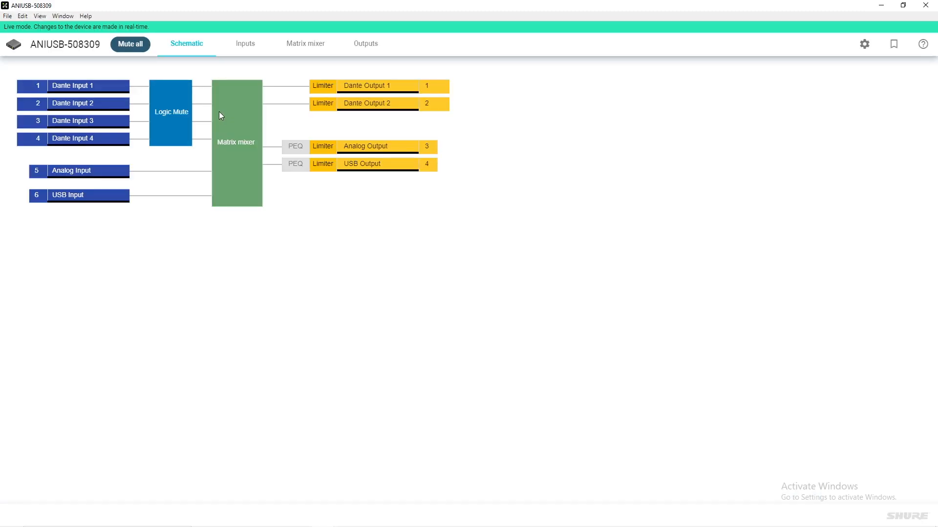
left_click(235, 142)
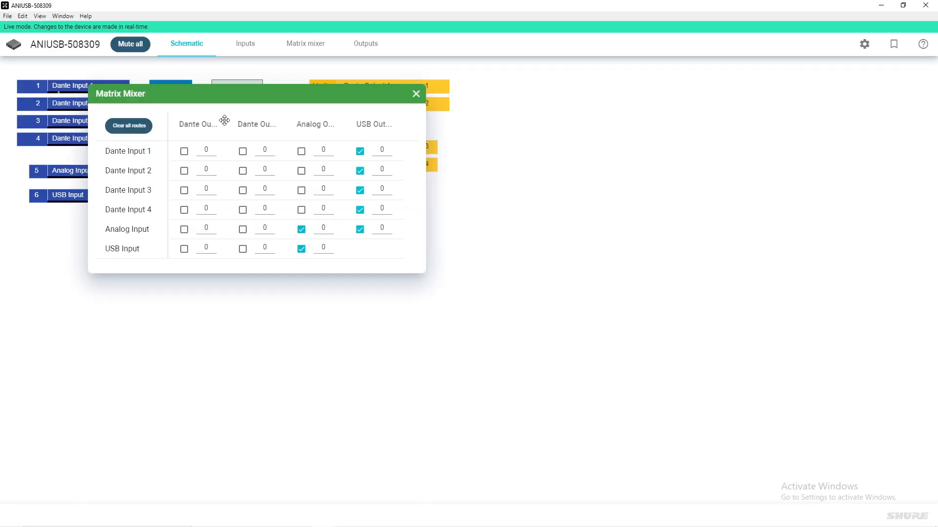
mouse_move(154, 221)
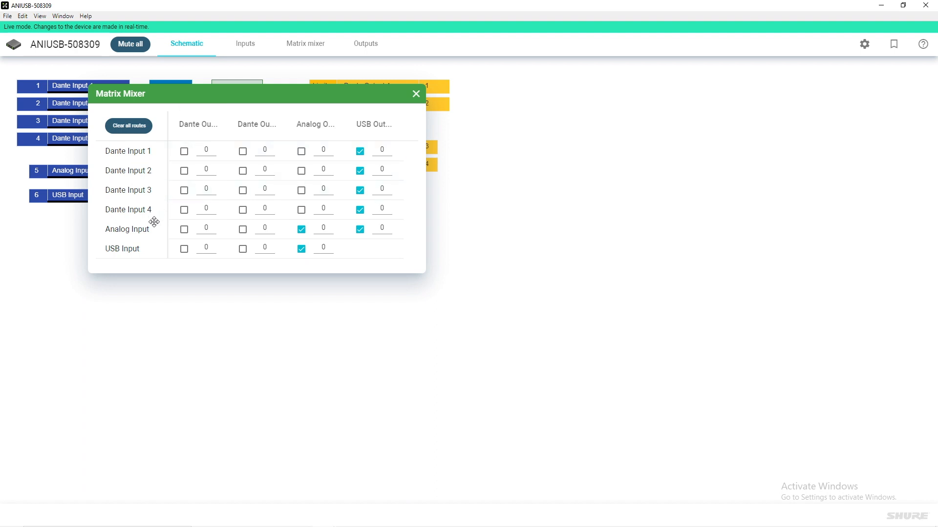
mouse_move(177, 247)
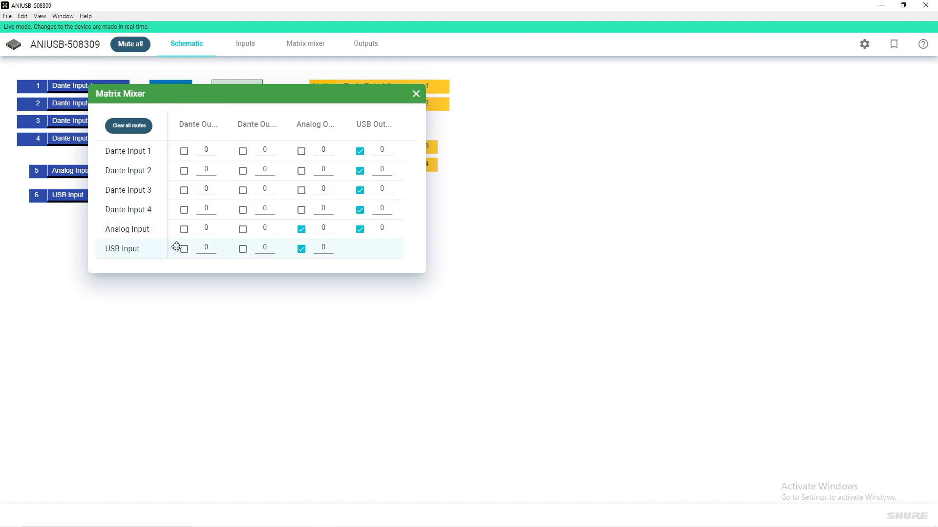
left_click(184, 248)
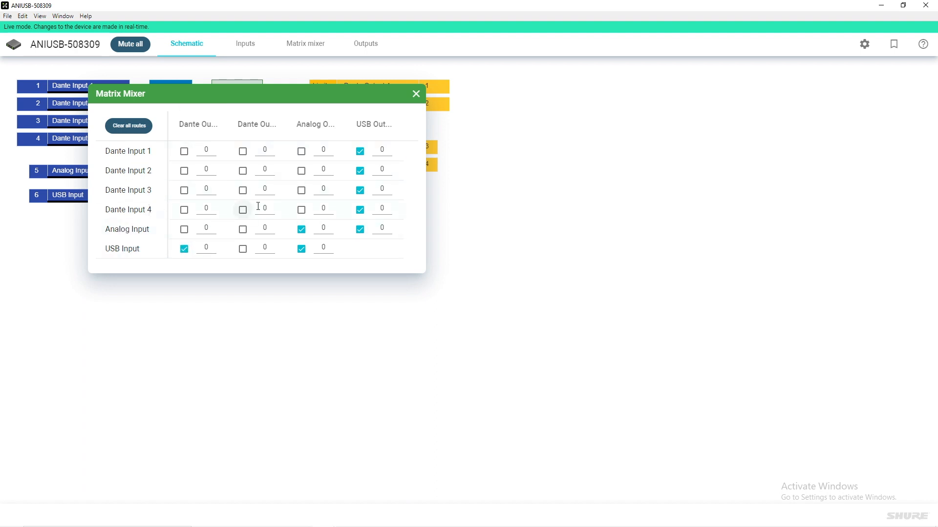
left_click(415, 94)
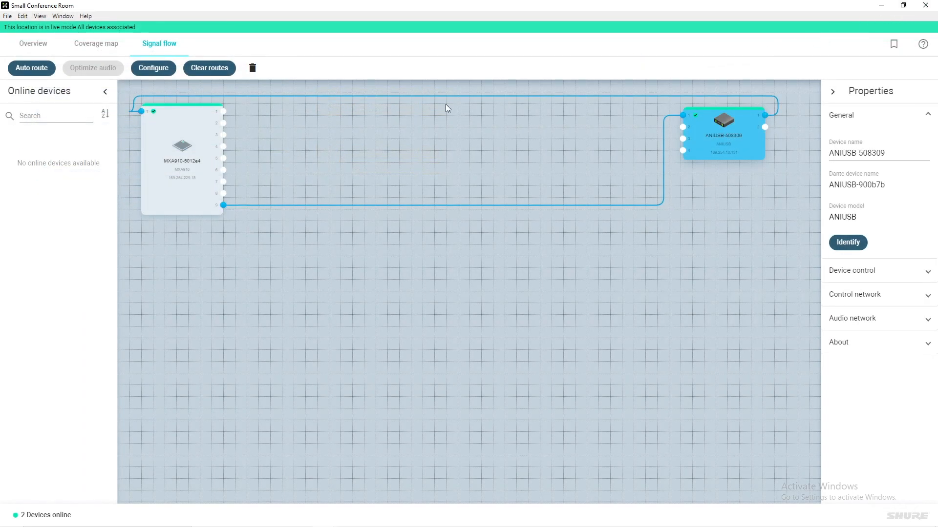
Show the MXA910's IntelliMix automix processing and its AEC block
left_click(181, 148)
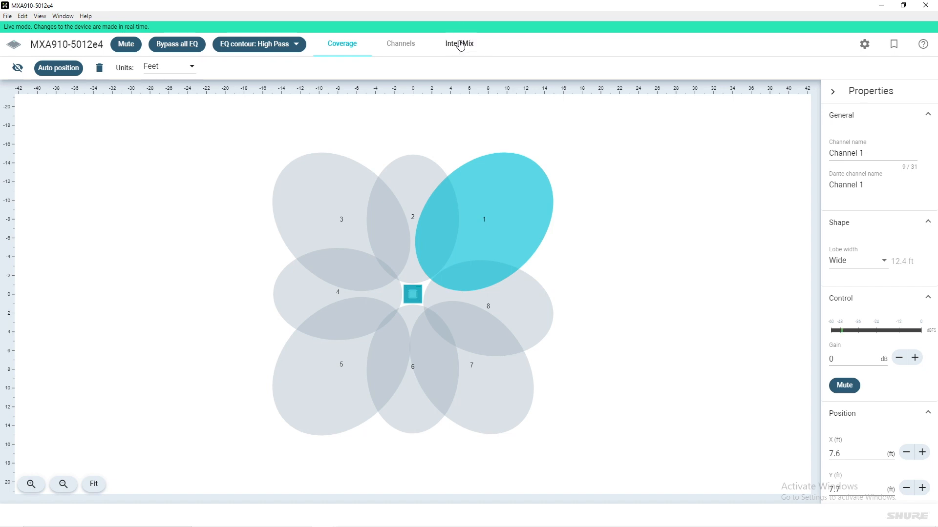
left_click(459, 44)
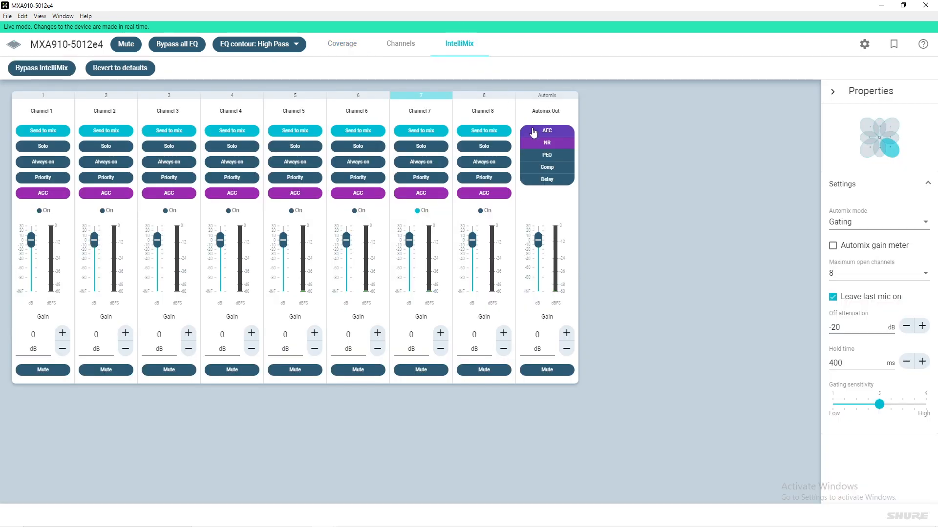
left_click(546, 130)
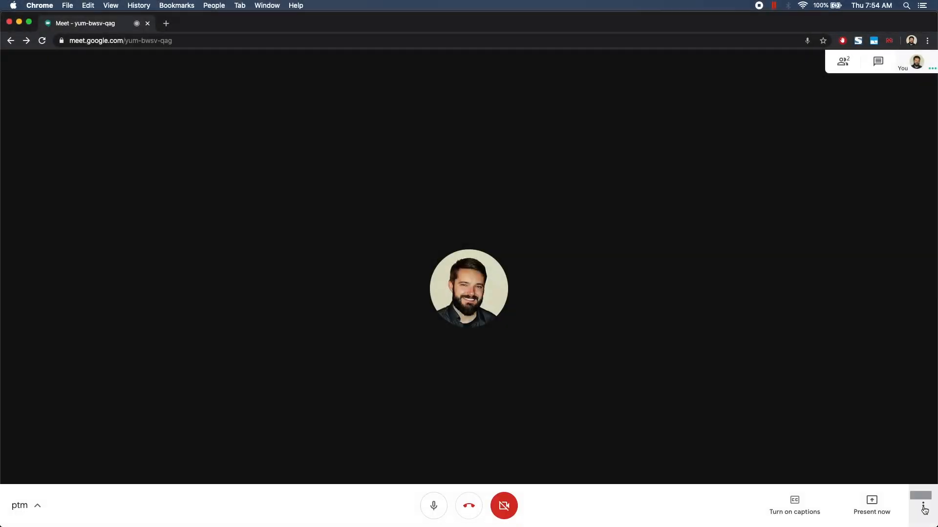
Choose Shure ANIUSB-MATRIX as the Google Meet microphone in the audio settings
left_click(923, 505)
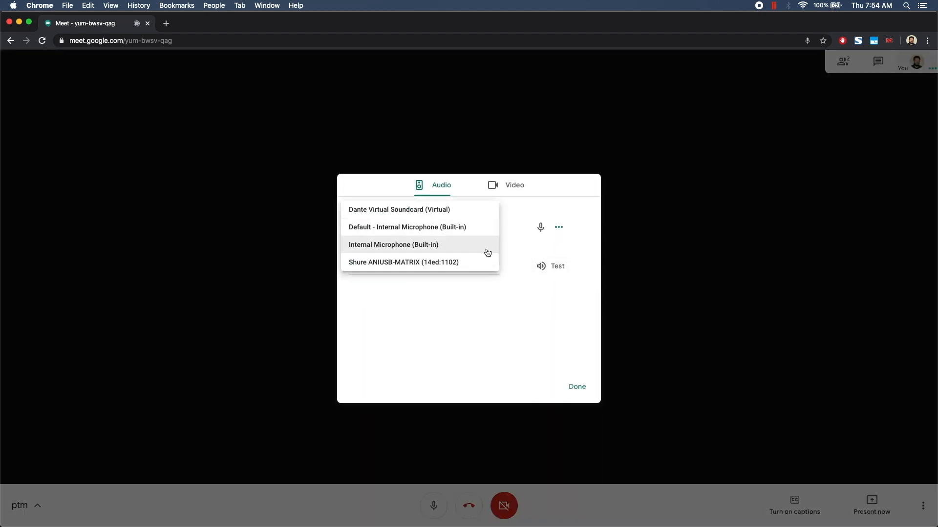
left_click(403, 262)
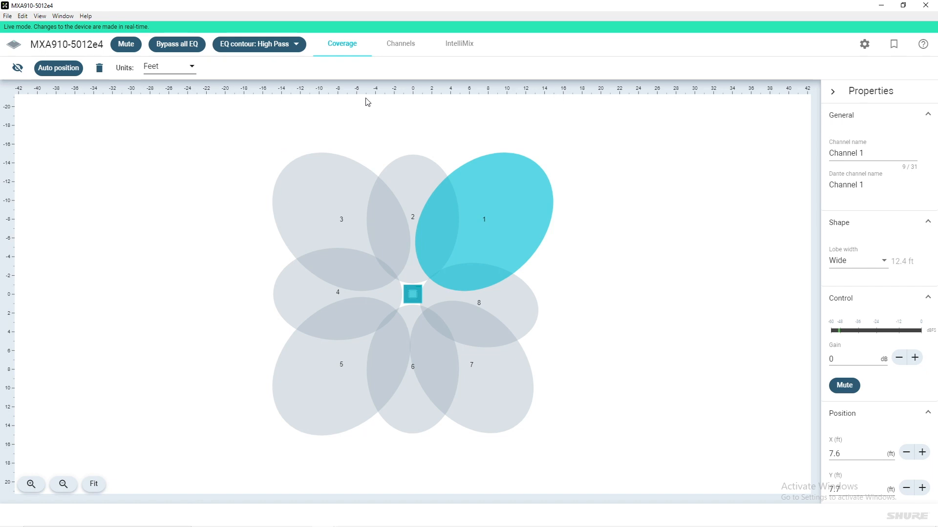
Show the MXA910's acoustic echo canceller details, on with AEC Reference In as reference
left_click(459, 43)
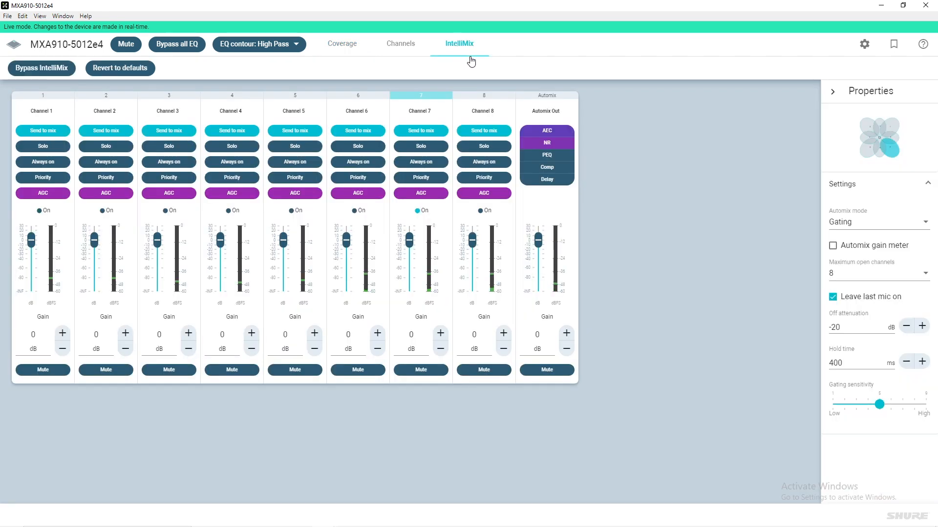
left_click(546, 130)
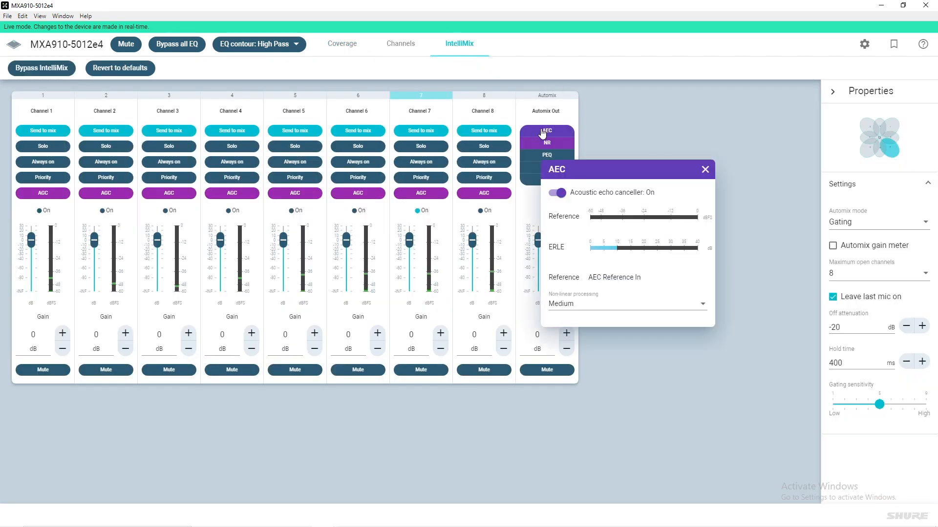